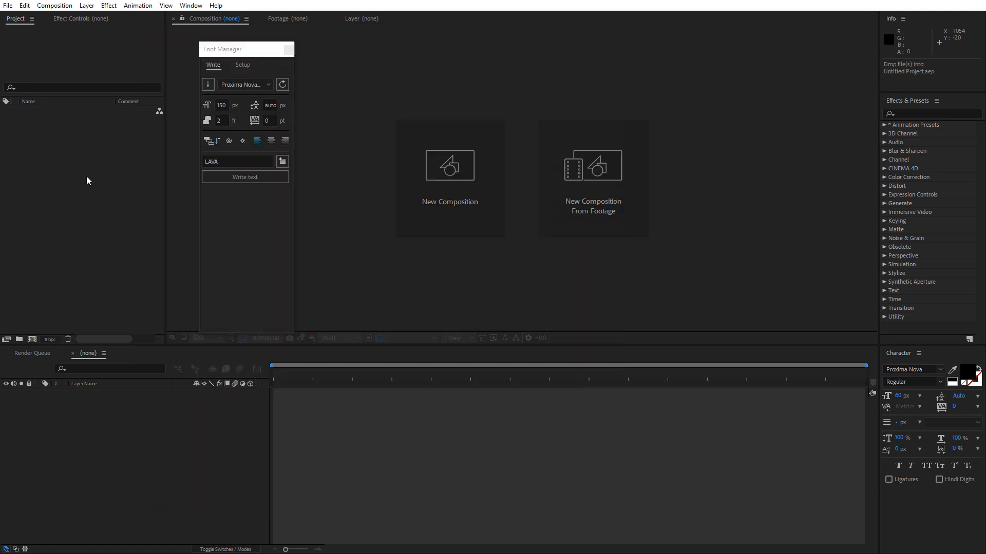
Create the 500×500 Demo composition from the imported glyph footage folder
{"action": "left_click", "coordinate": [19, 340]}
{"action": "type", "text": "Demo"}
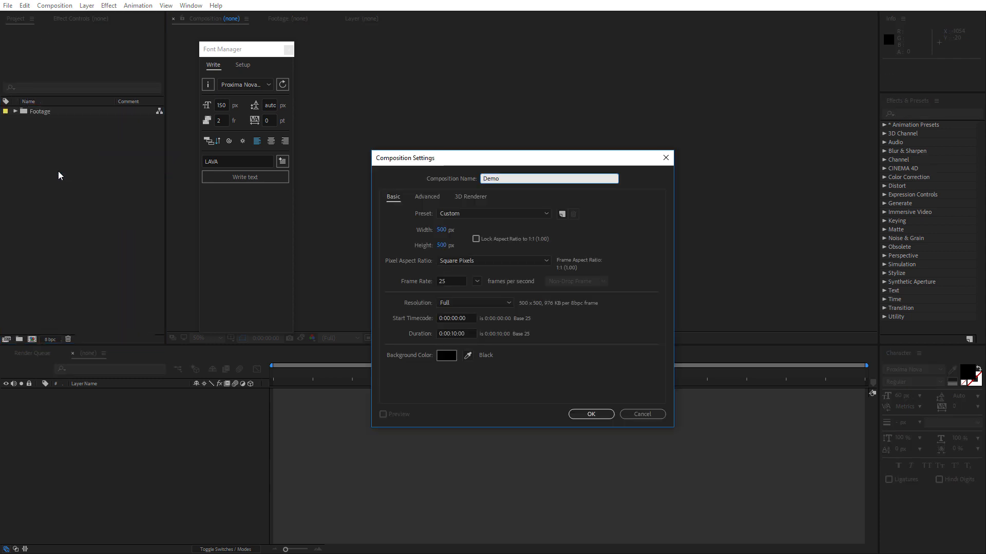
{"action": "left_click", "coordinate": [590, 414]}
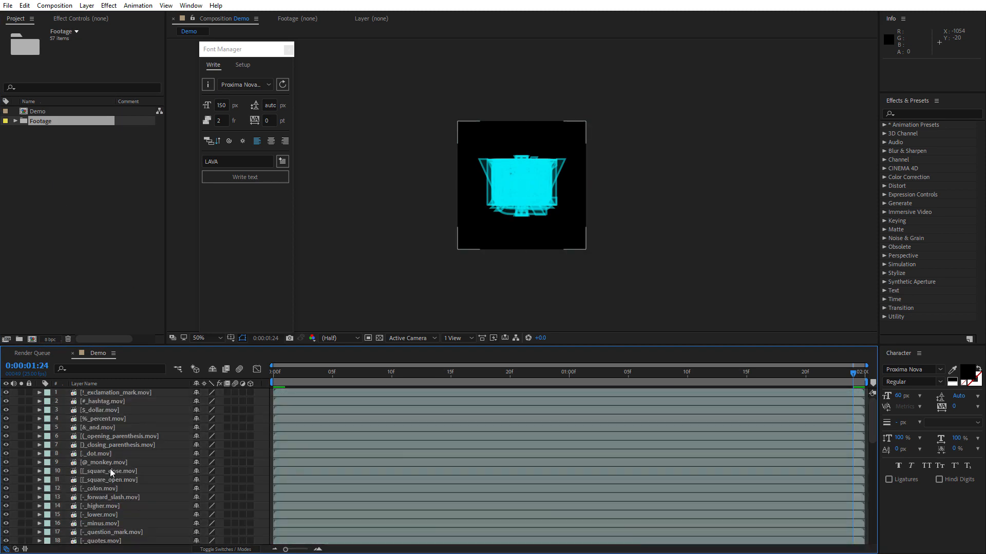
Select all glyph clip layers in the Demo timeline for bulk handling
{"action": "left_click", "coordinate": [107, 479]}
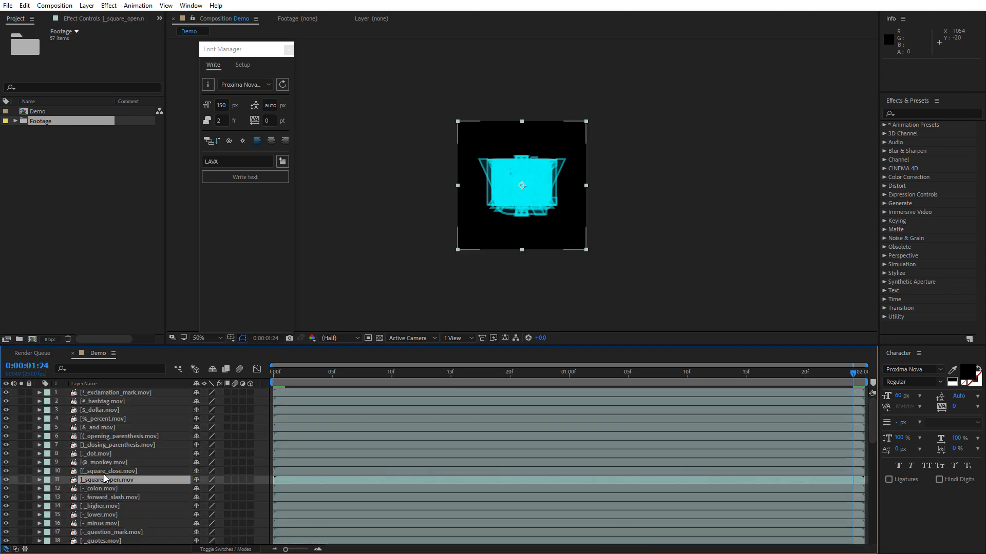
{"action": "left_click", "coordinate": [100, 489]}
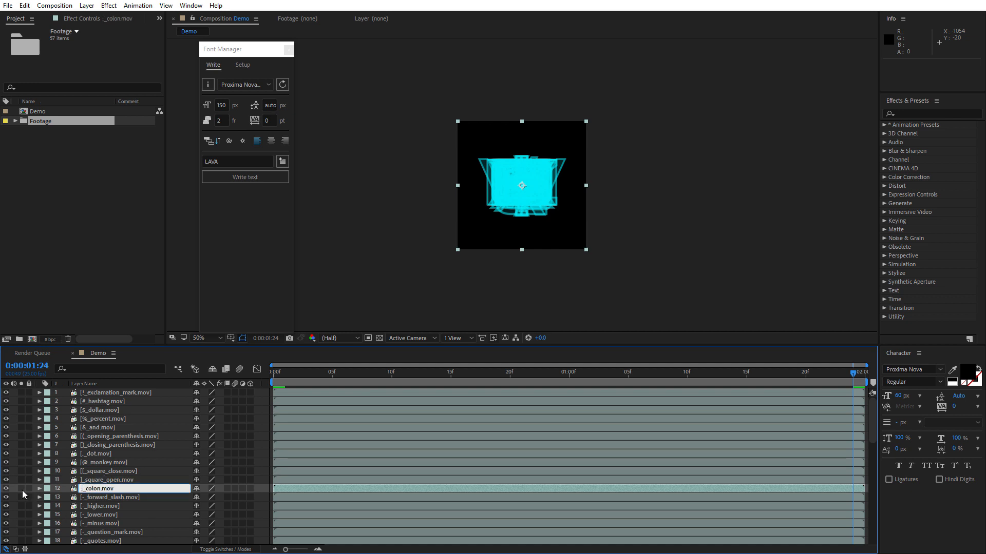
{"action": "left_click", "coordinate": [104, 507]}
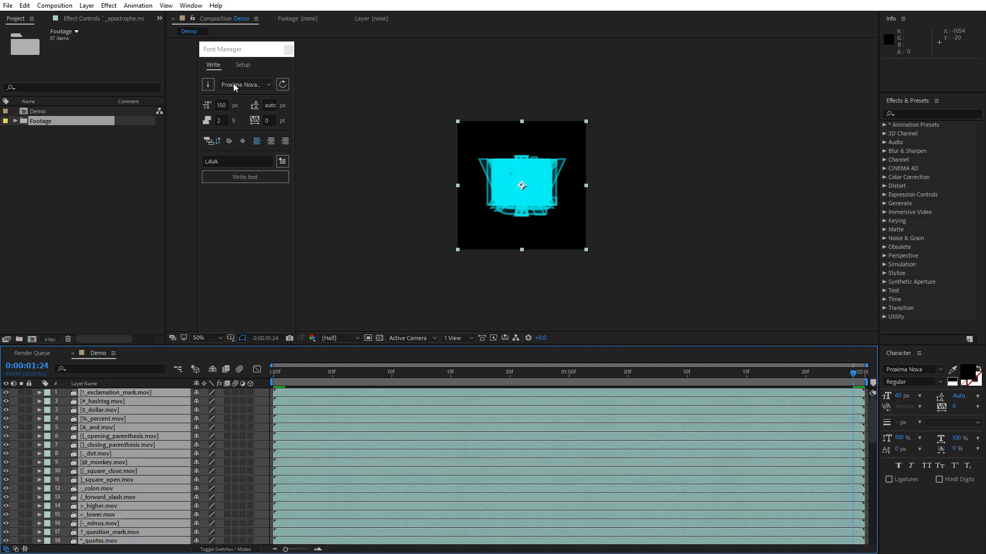
Create the Futuristic Glitch typeface layers from the selected clips in Font Manager's Setup
{"action": "left_click", "coordinate": [242, 65]}
{"action": "type", "text": "Futuristic"}
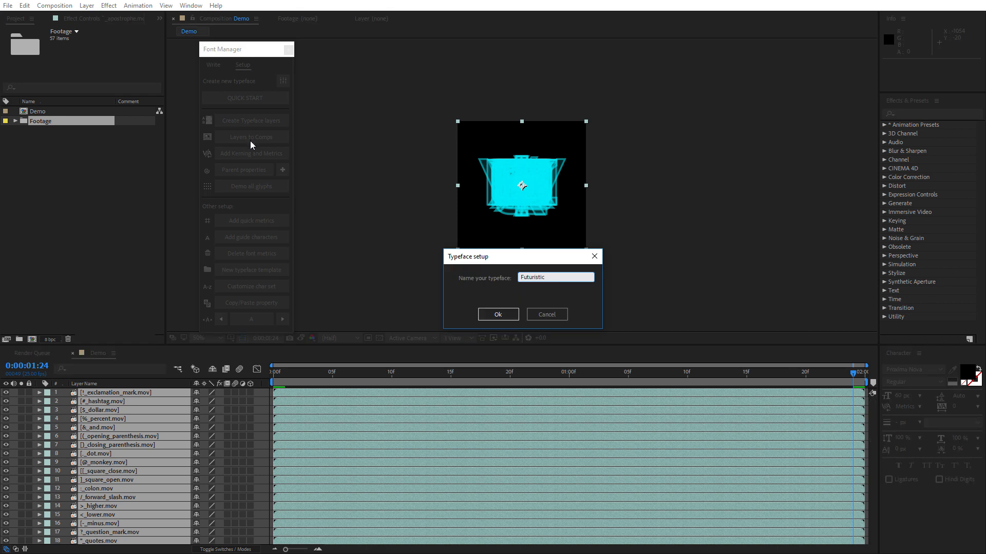
{"action": "left_click", "coordinate": [497, 314]}
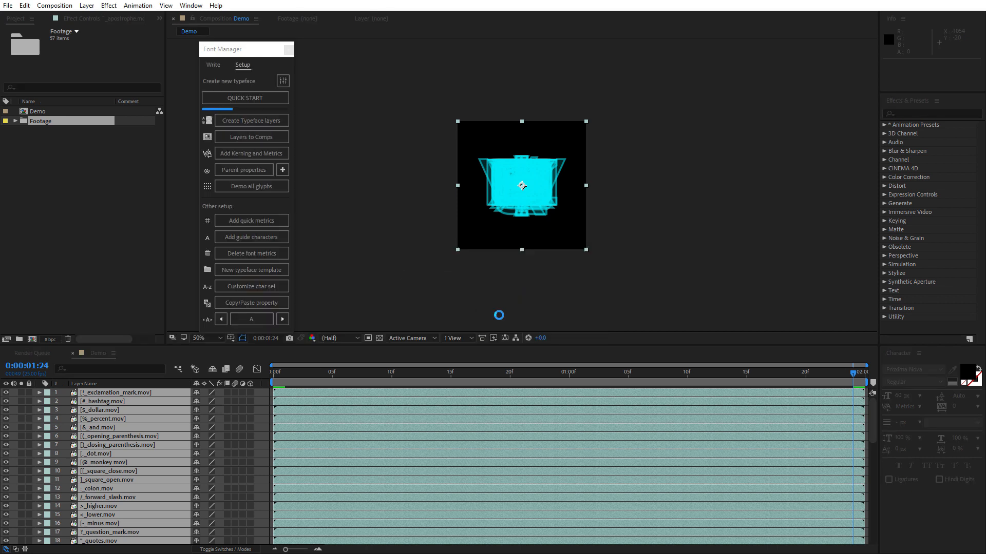
{"action": "left_click", "coordinate": [251, 120]}
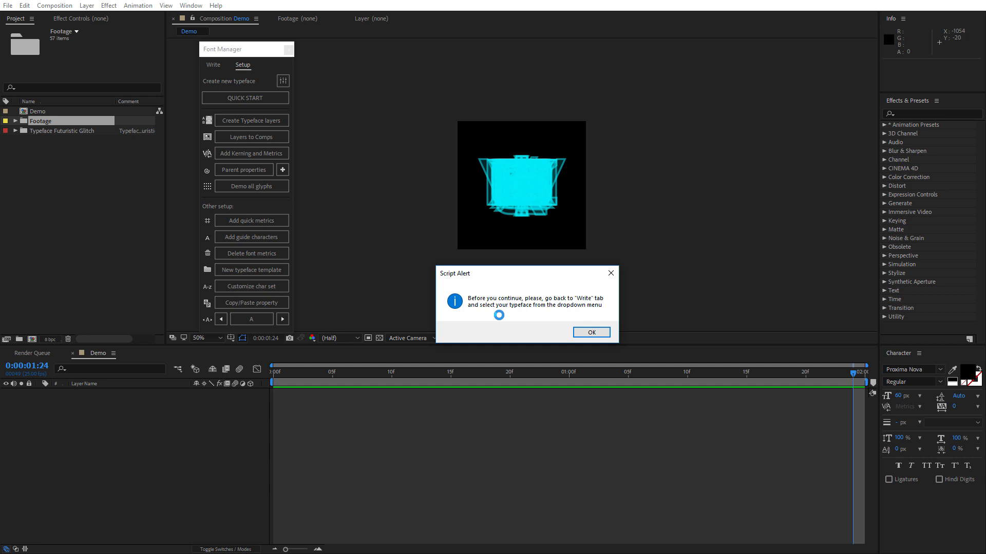
{"action": "left_click", "coordinate": [589, 332]}
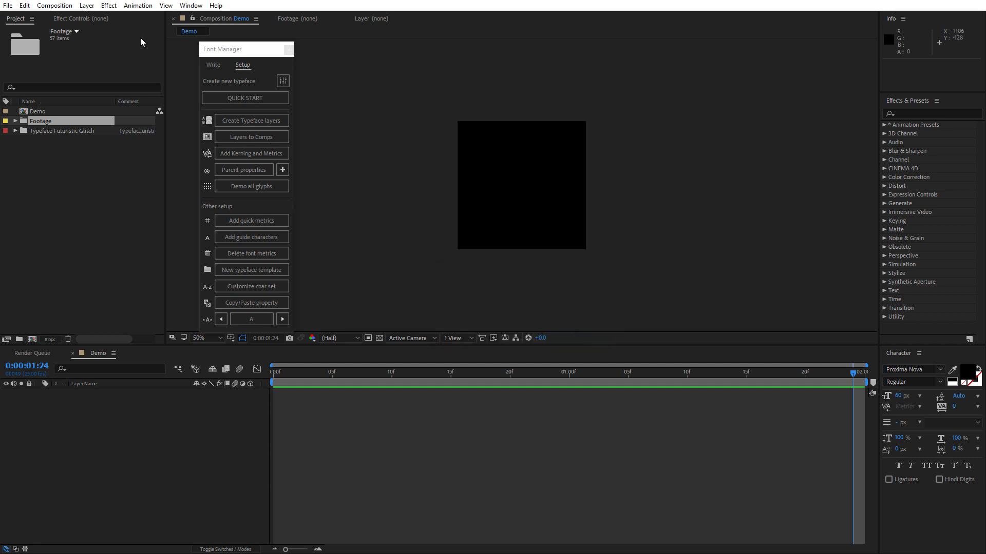
Choose Futuristic Glitch as the current typeface in Font Manager's Write list
{"action": "left_click", "coordinate": [213, 64]}
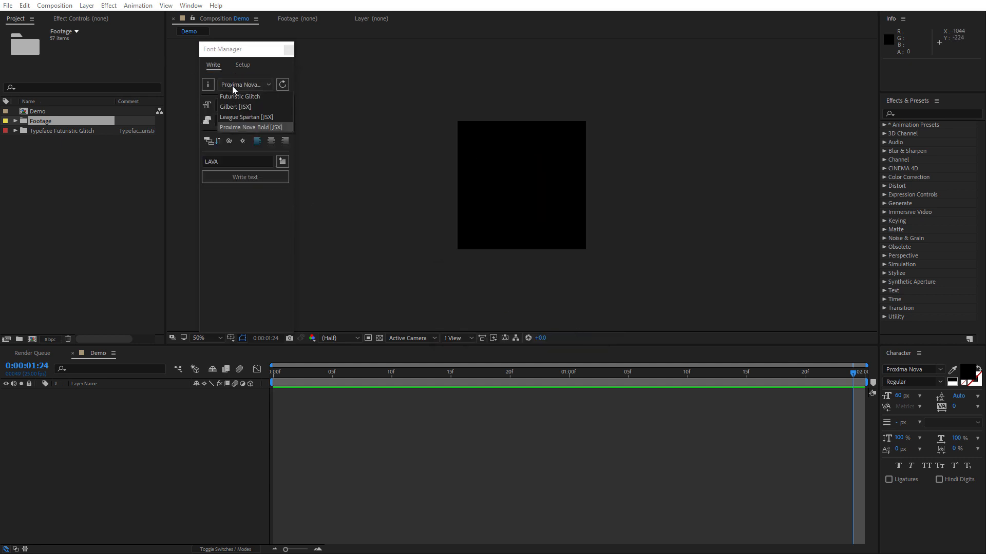
{"action": "left_click", "coordinate": [239, 97]}
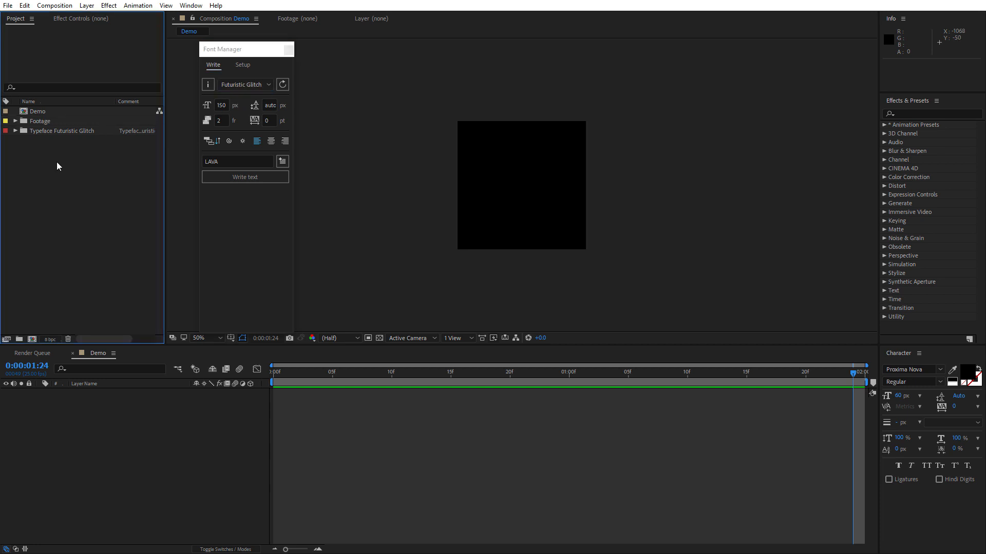
{"action": "mouse_move", "coordinate": [18, 142]}
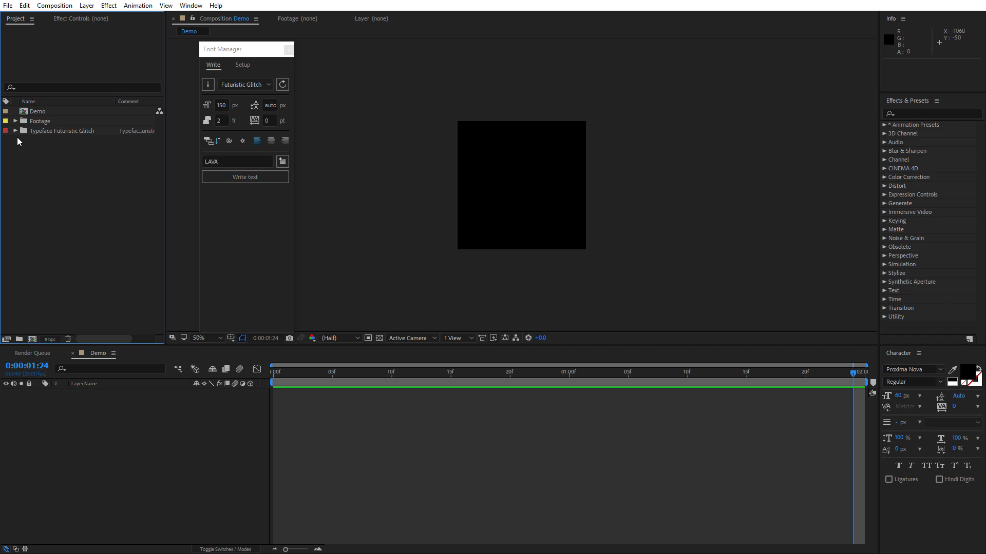
Expand the Typeface Futuristic Glitch folder and its Numbers glyph subfolder in the Project panel
{"action": "left_click", "coordinate": [17, 130]}
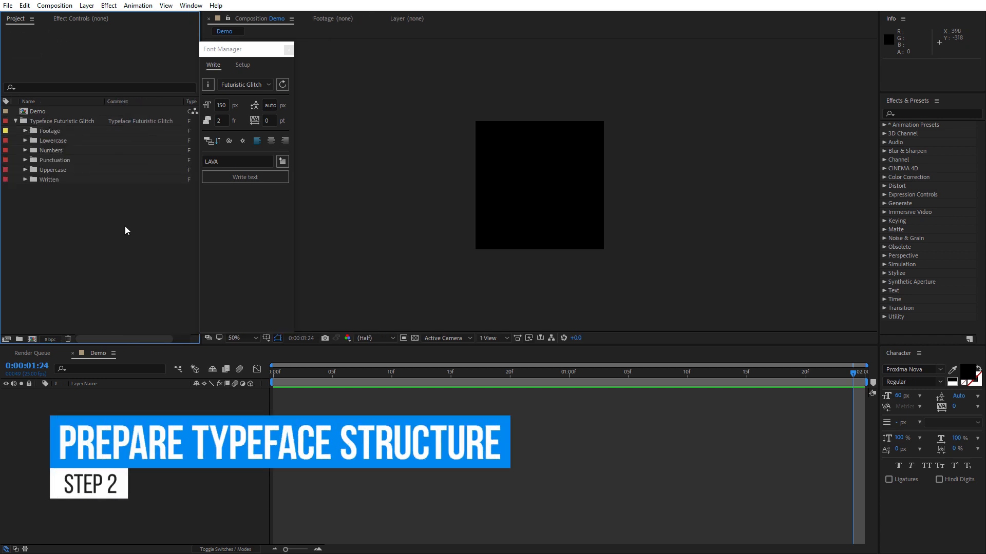
{"action": "left_click", "coordinate": [62, 121]}
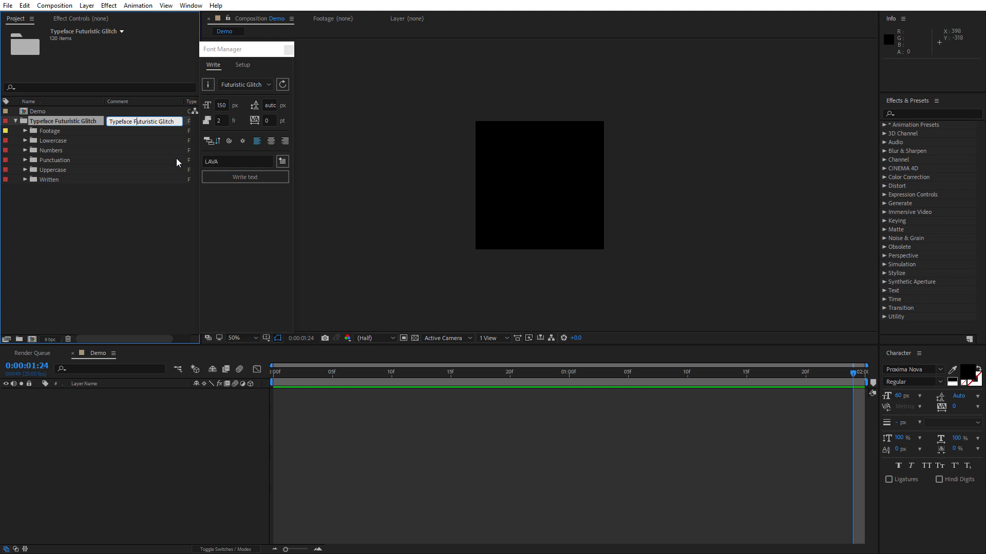
{"action": "double_click", "coordinate": [148, 121]}
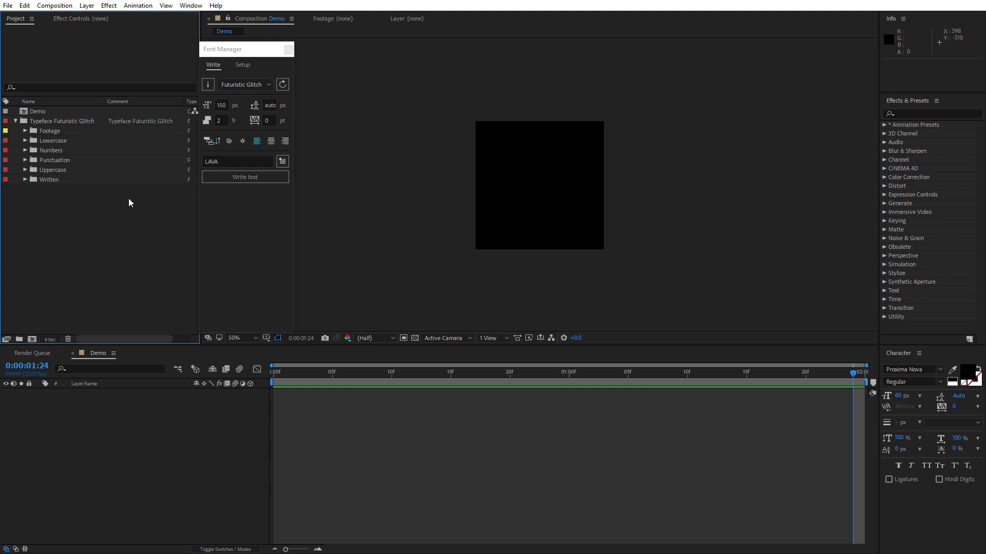
{"action": "mouse_move", "coordinate": [106, 198]}
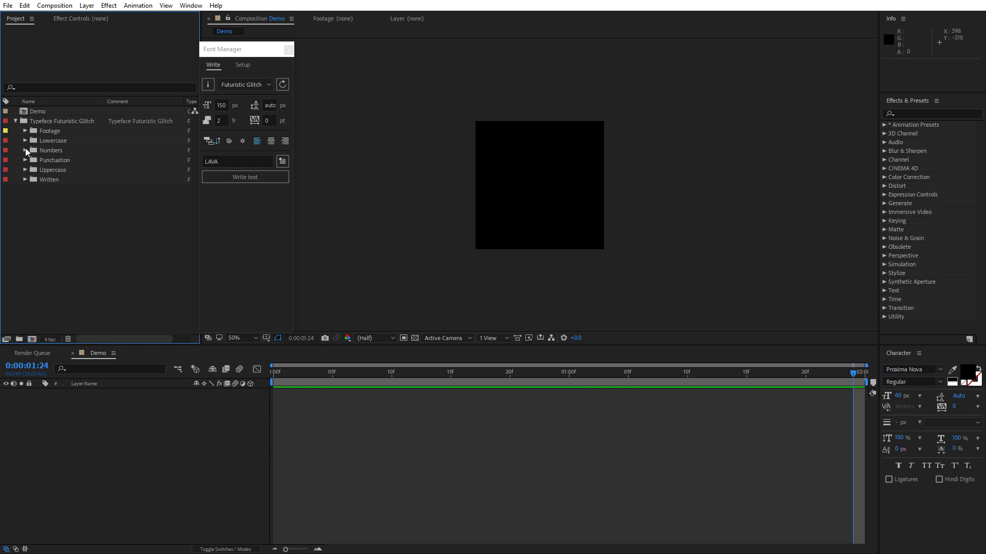
{"action": "left_click", "coordinate": [26, 150]}
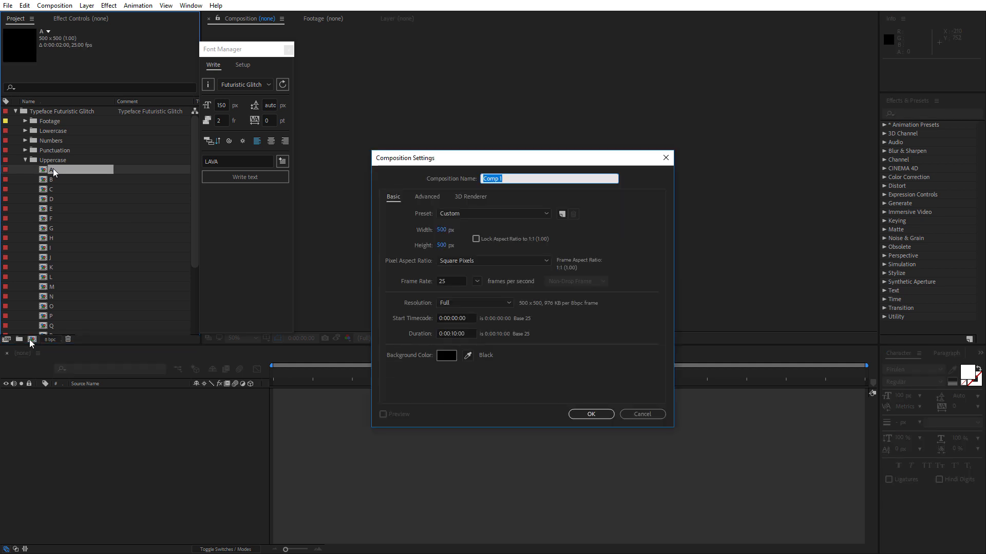
Create the Demo composition and add a letter A text layer sized 256 px
{"action": "type", "text": "Demo"}
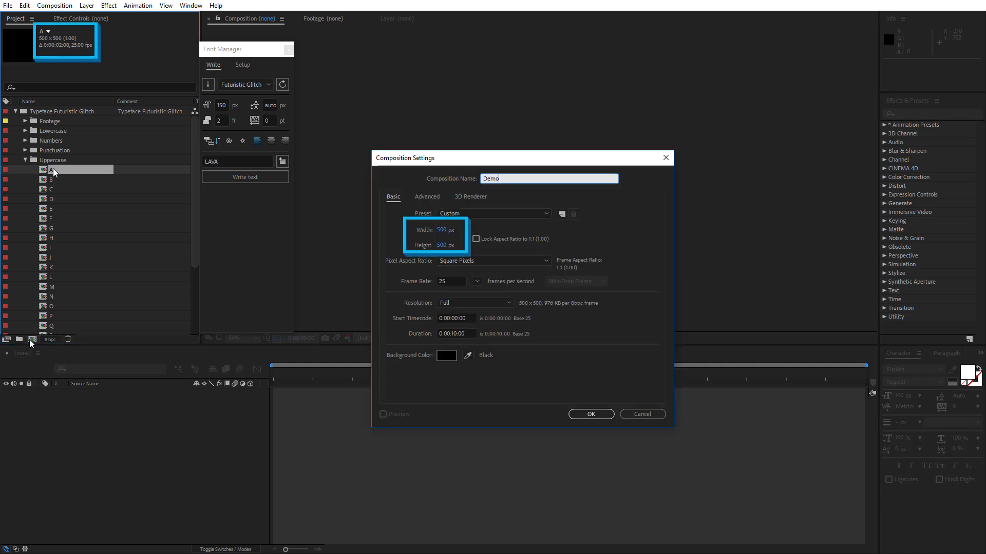
{"action": "left_click", "coordinate": [589, 413]}
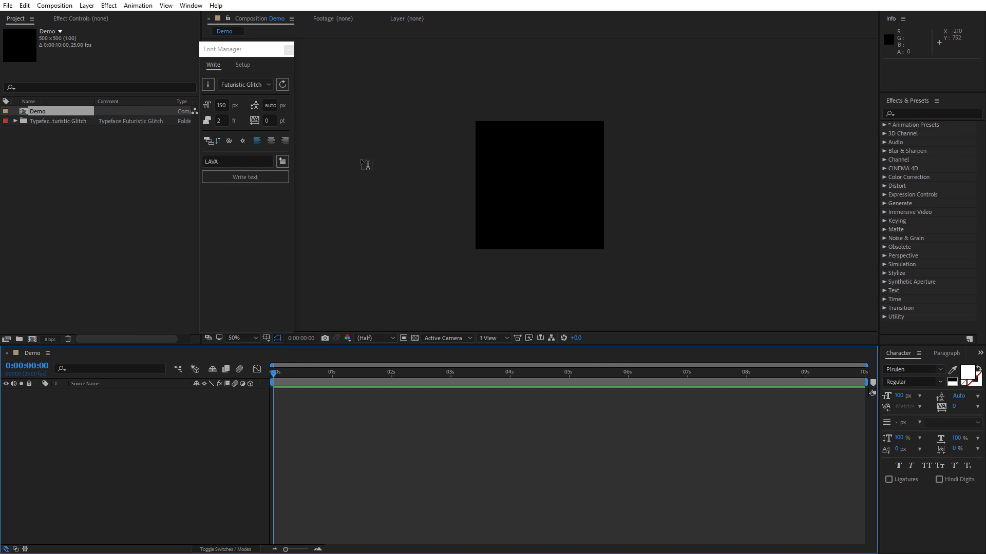
{"action": "left_click", "coordinate": [245, 177]}
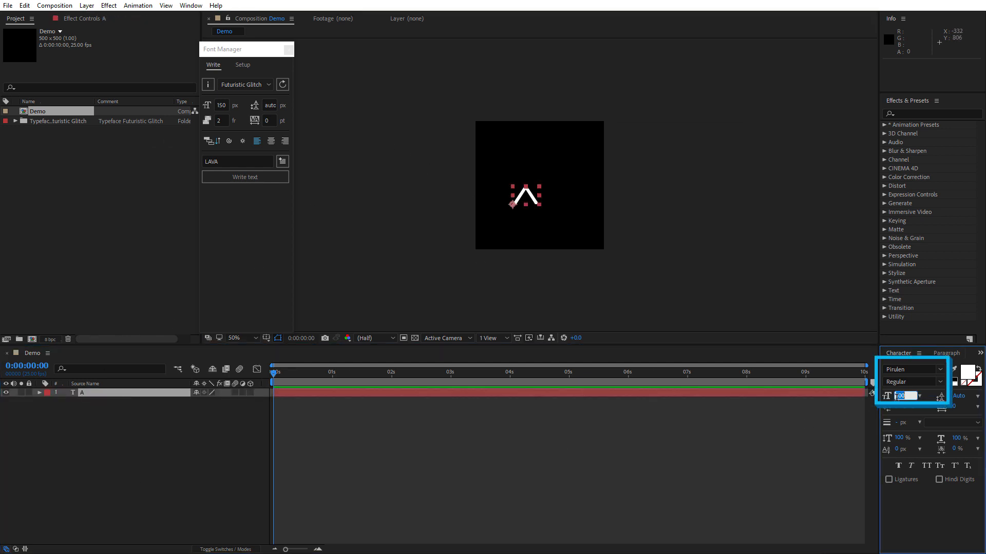
{"action": "type", "text": "256 px"}
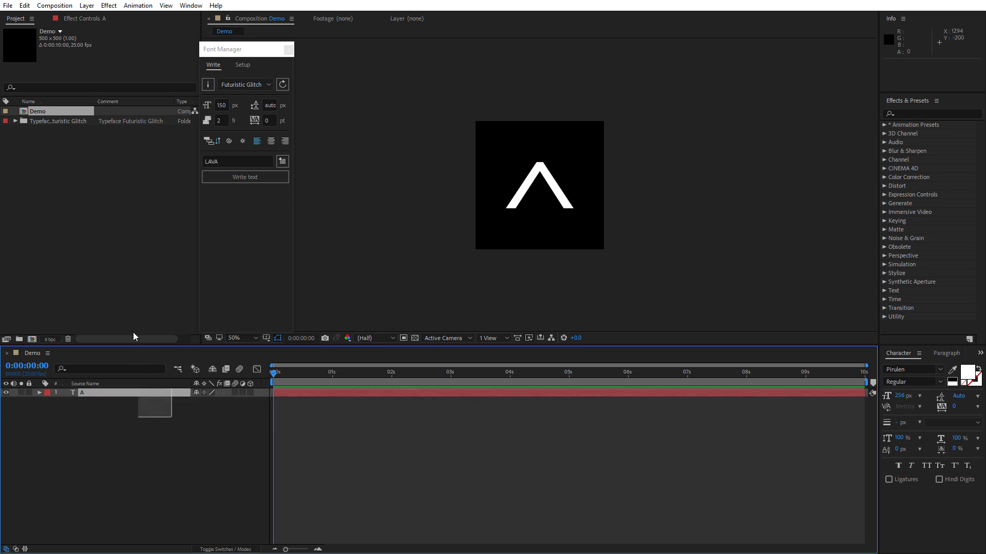
Switch Font Manager to Setup with the letter A as the current glyph
{"action": "left_click", "coordinate": [242, 65]}
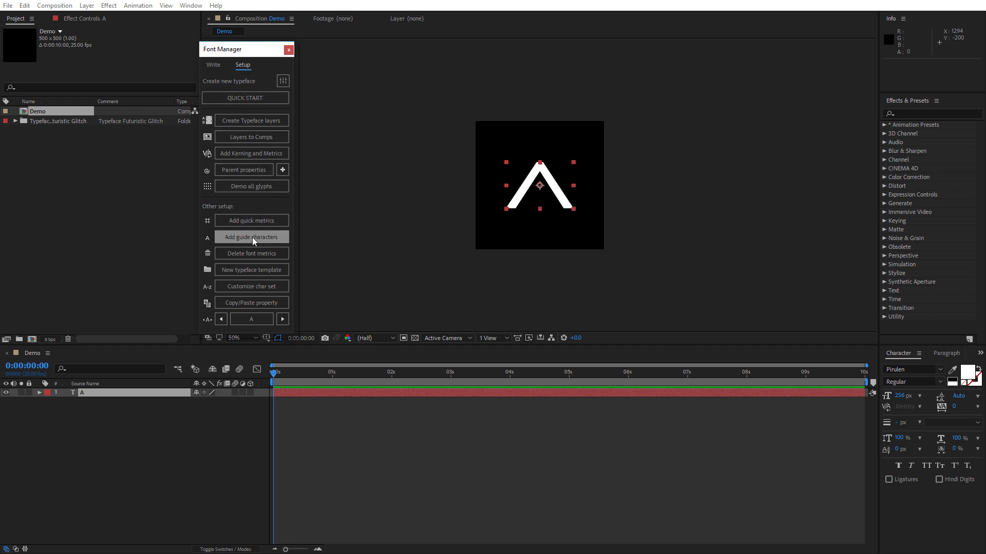
{"action": "left_click", "coordinate": [251, 237]}
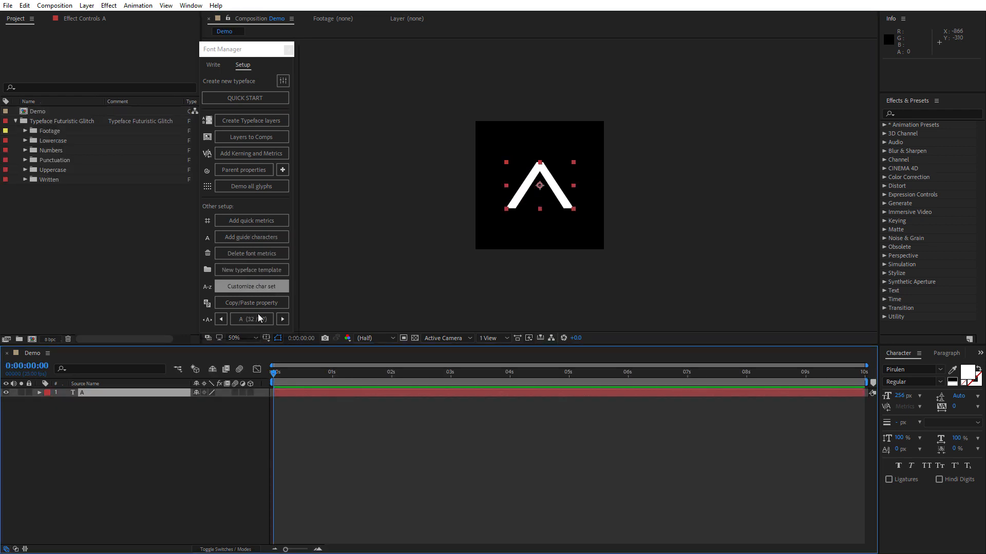
Open the glyph composition and select its footage layer, leaving only the glitch clip
{"action": "left_click", "coordinate": [282, 320]}
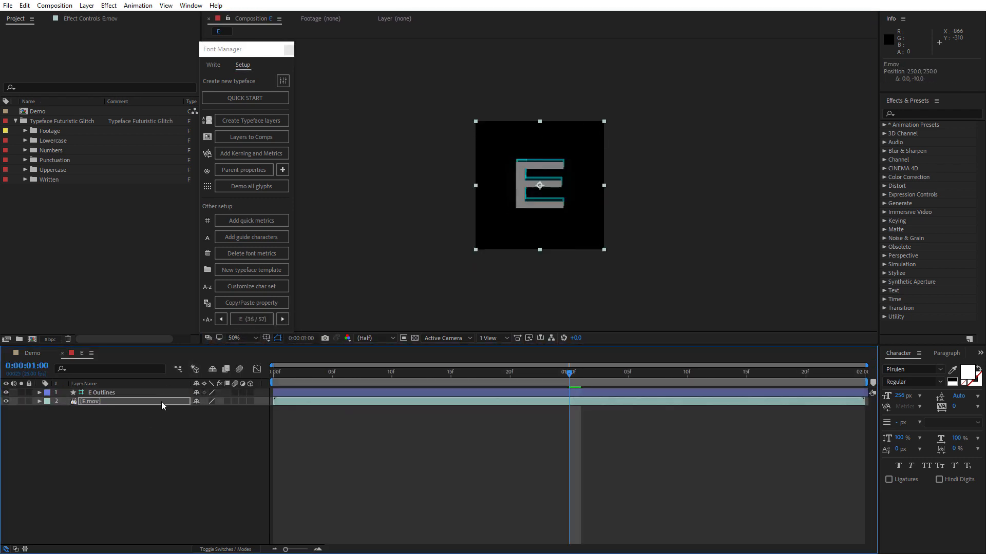
{"action": "left_click", "coordinate": [283, 319]}
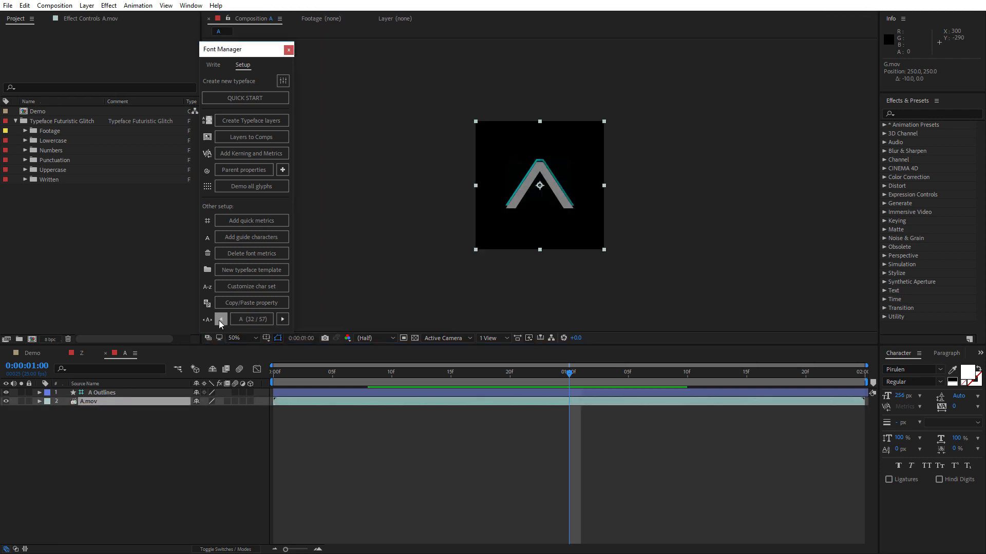
{"action": "mouse_move", "coordinate": [207, 237]}
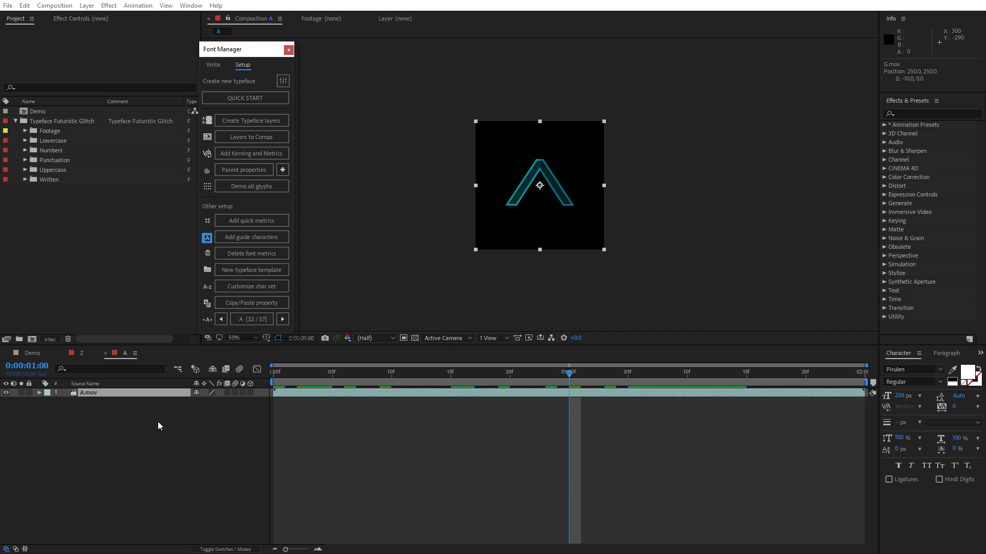
Create a new Demo comp from Font Manager's Write tab with a letter A text layer at 256 px
{"action": "left_click", "coordinate": [213, 65]}
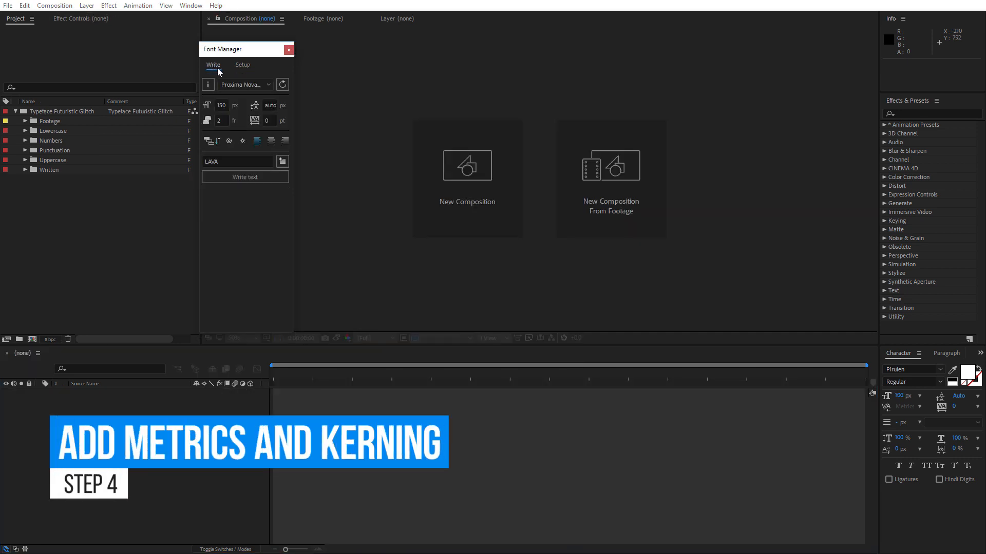
{"action": "mouse_move", "coordinate": [282, 83]}
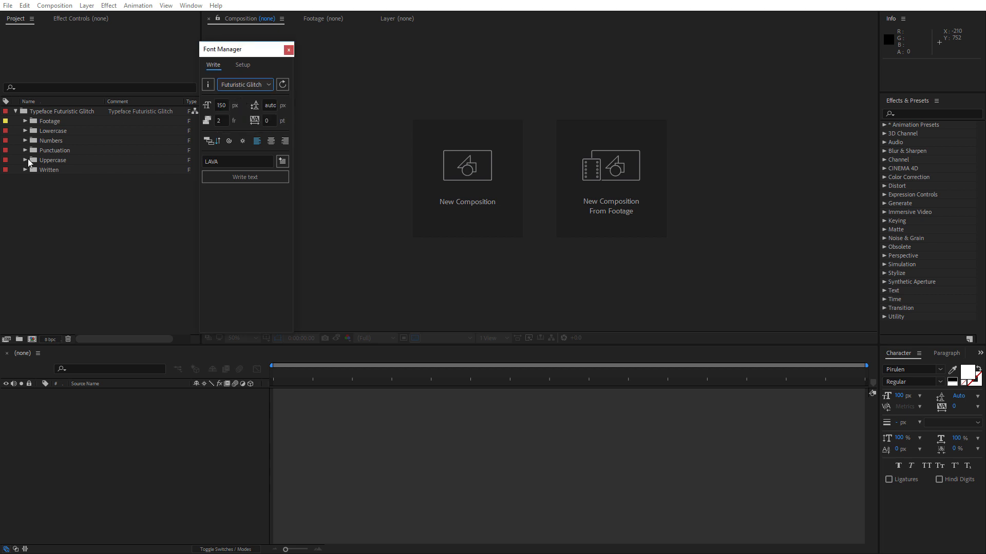
{"action": "left_click", "coordinate": [34, 340]}
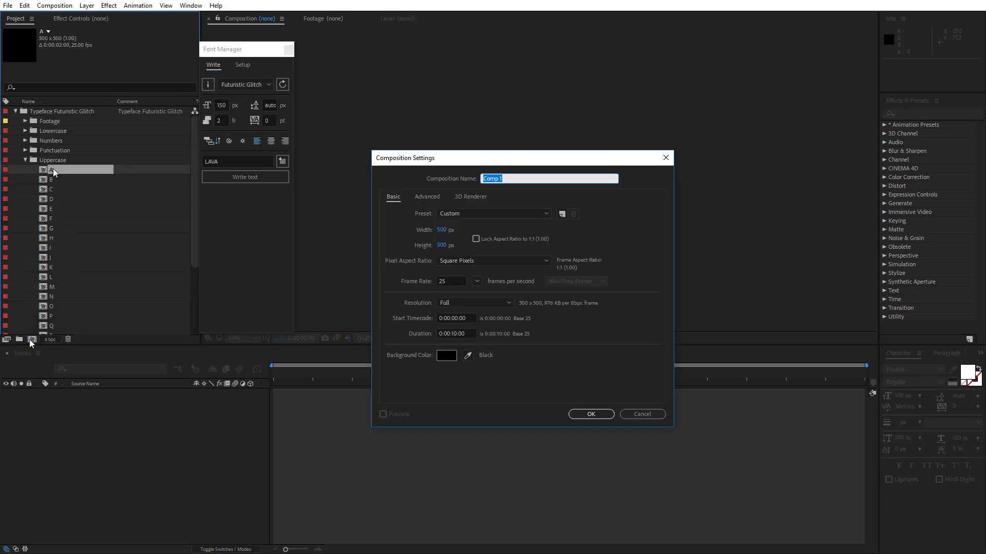
{"action": "type", "text": "Demo"}
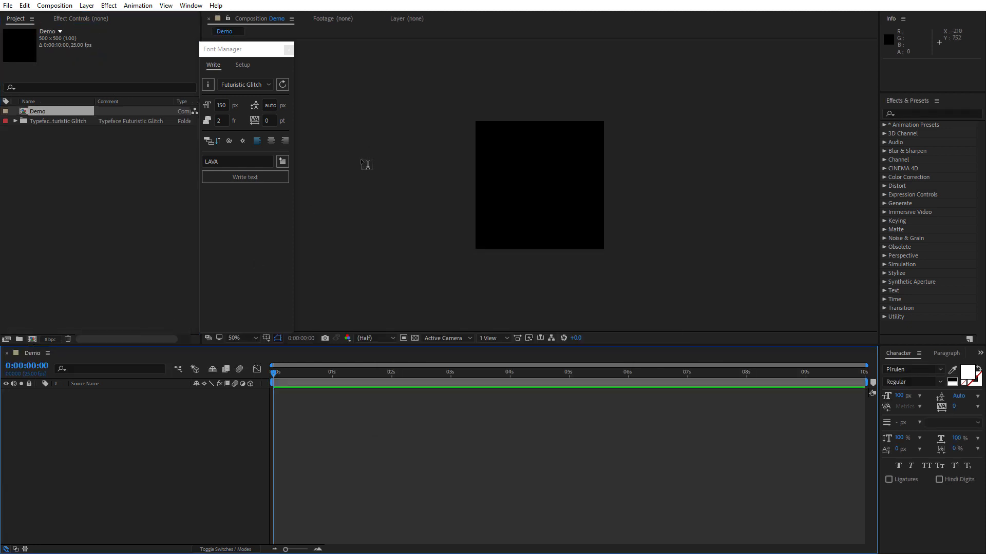
{"action": "left_click", "coordinate": [244, 176]}
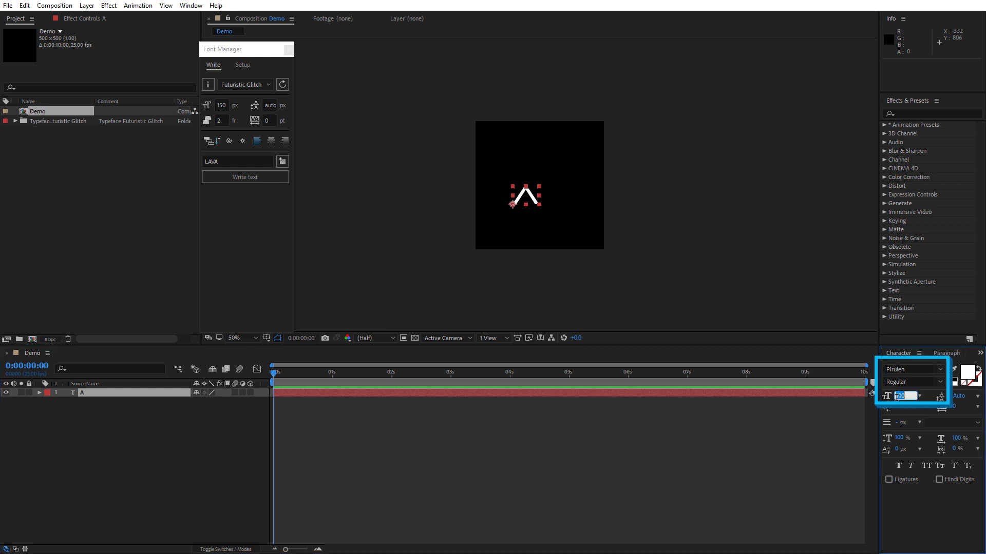
{"action": "type", "text": "256 px"}
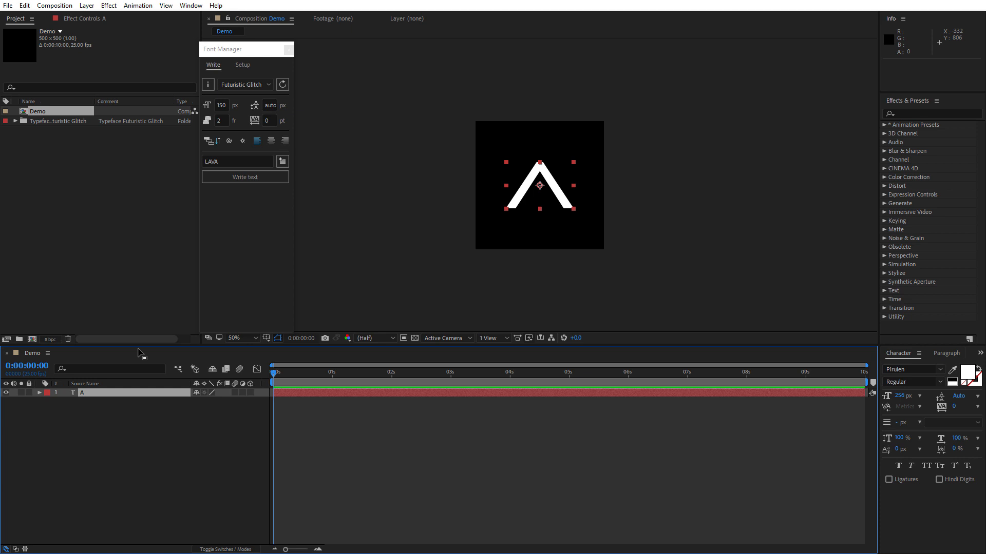
Bring up Font Manager's Add Kerning and Metrics setup for Futuristic Glitch
{"action": "left_click", "coordinate": [13, 121]}
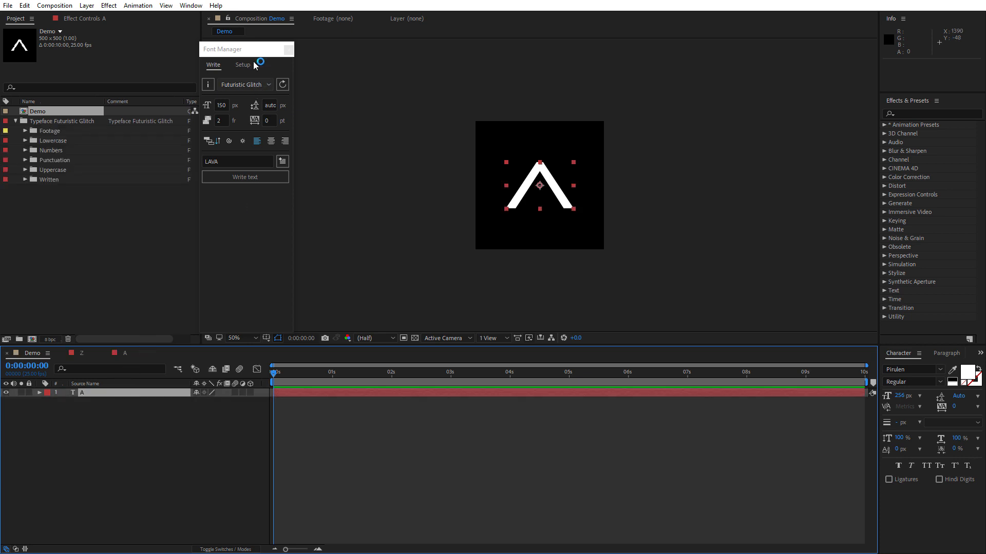
{"action": "left_click", "coordinate": [242, 65]}
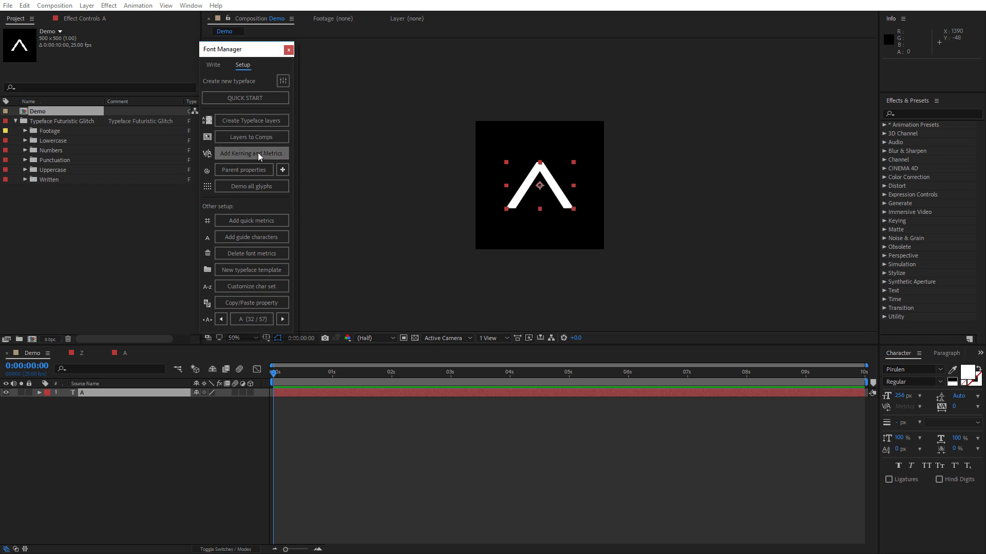
{"action": "left_click", "coordinate": [252, 153]}
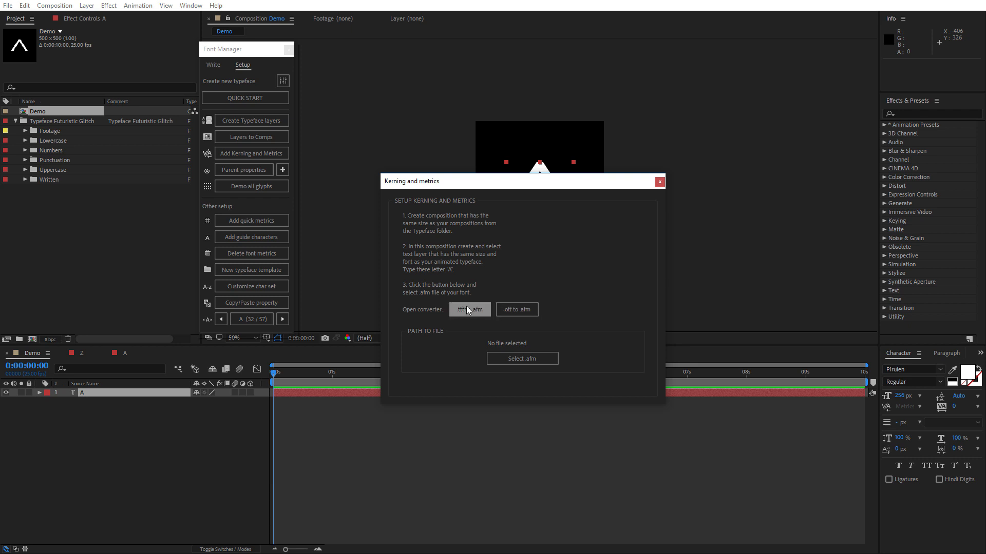
Convert pirulen rg.ttf to AFM on Everything Fonts and save the zip archive
{"action": "left_click", "coordinate": [468, 309]}
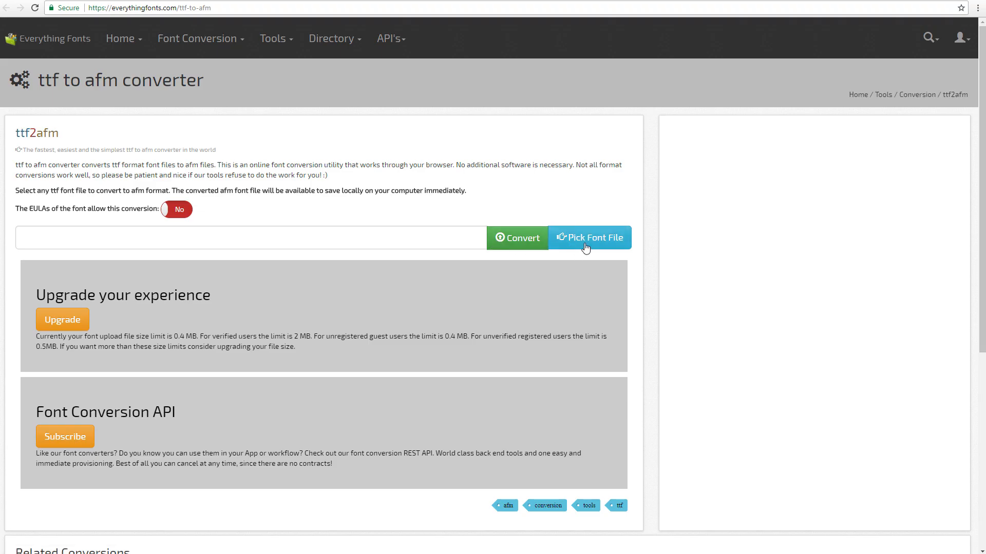
{"action": "left_click", "coordinate": [589, 237]}
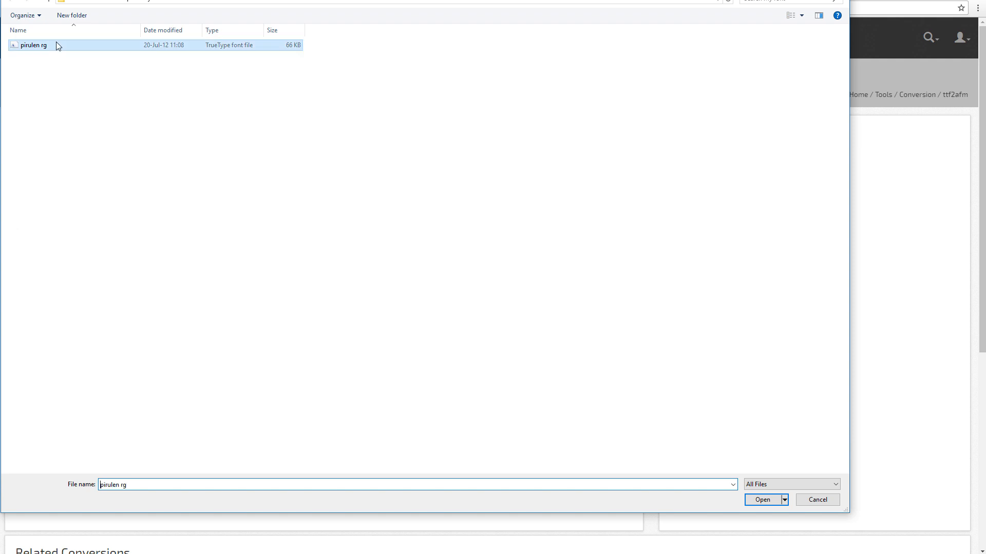
{"action": "left_click", "coordinate": [761, 500]}
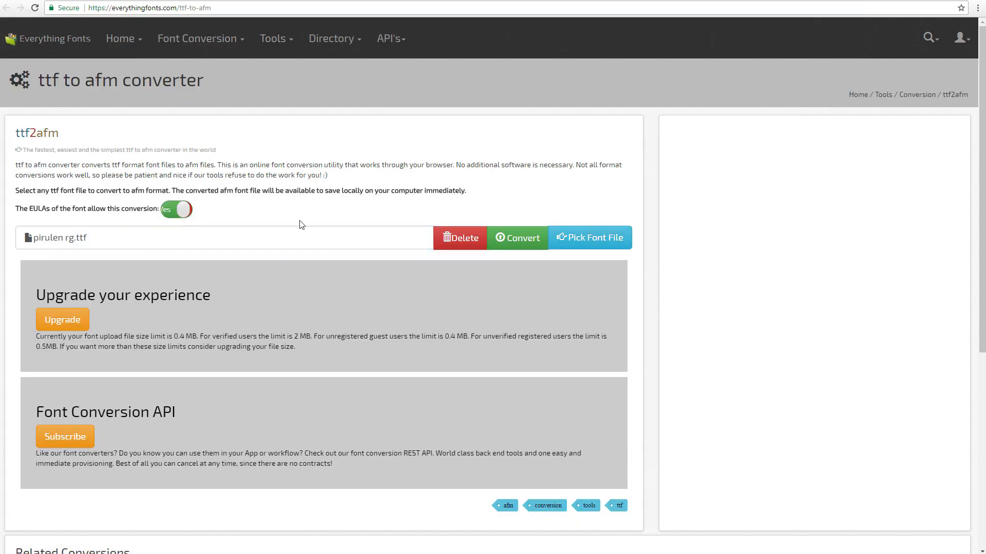
{"action": "left_click", "coordinate": [517, 237]}
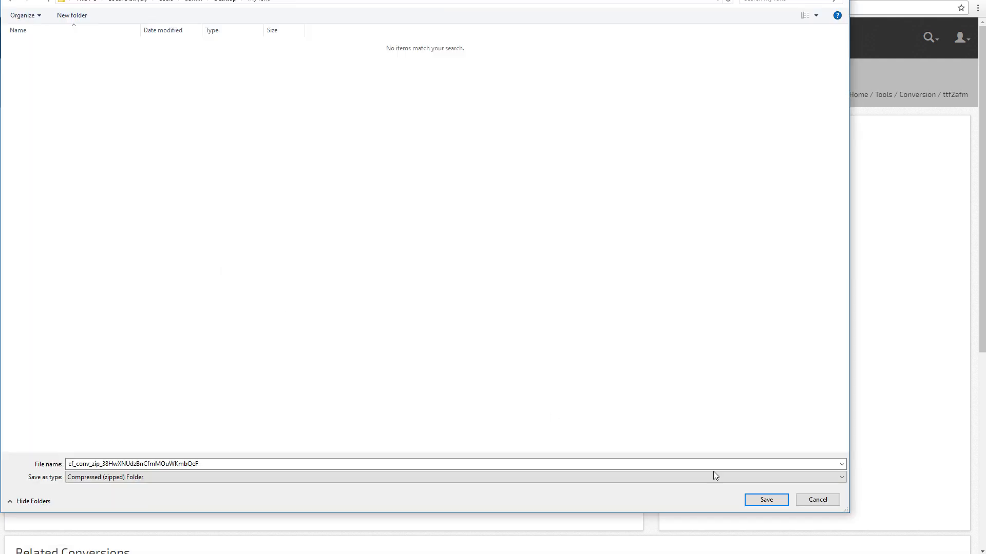
{"action": "left_click", "coordinate": [765, 500]}
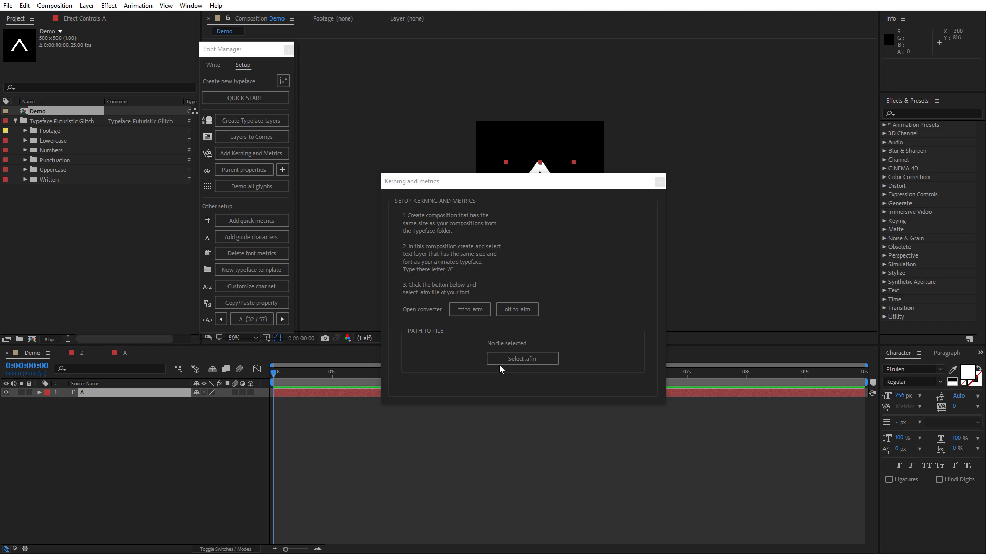
{"action": "mouse_move", "coordinate": [536, 365]}
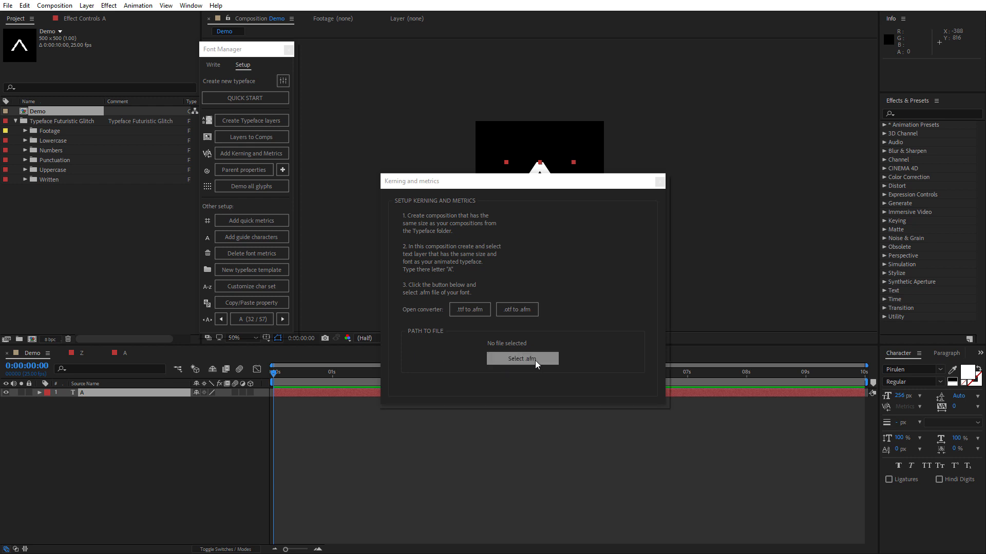
Choose the converted AFM file so the Metrics and #Kerning_data comps are generated
{"action": "left_click", "coordinate": [522, 358]}
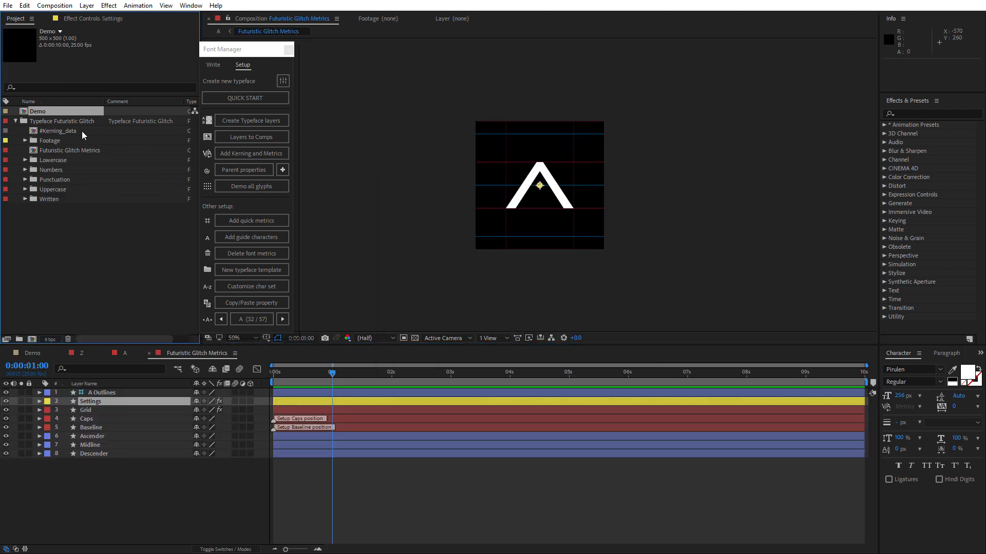
Select #Kerning_data and Futuristic Glitch Metrics, opening Metrics to see Font Size 256 and Default Space 128
{"action": "left_click", "coordinate": [57, 130]}
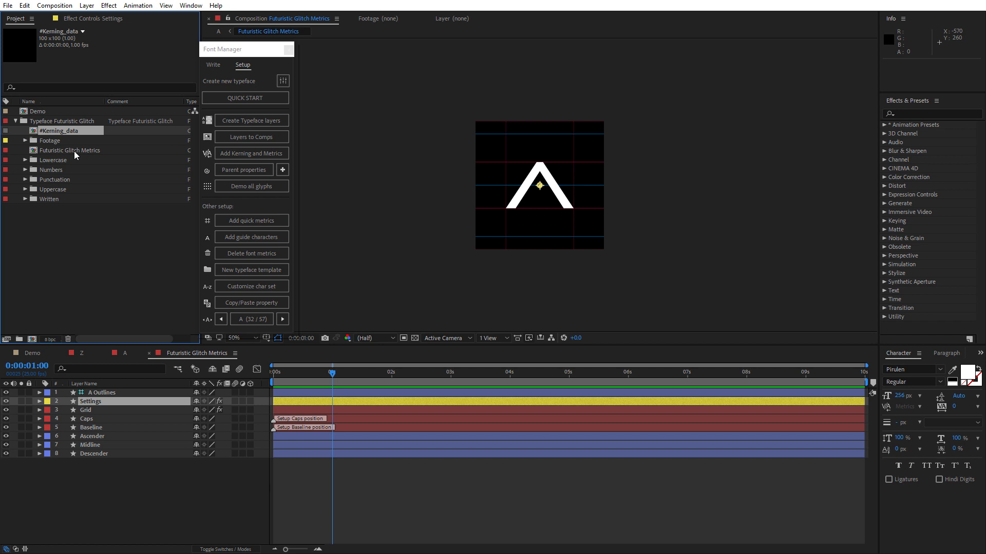
{"action": "left_click", "coordinate": [69, 150]}
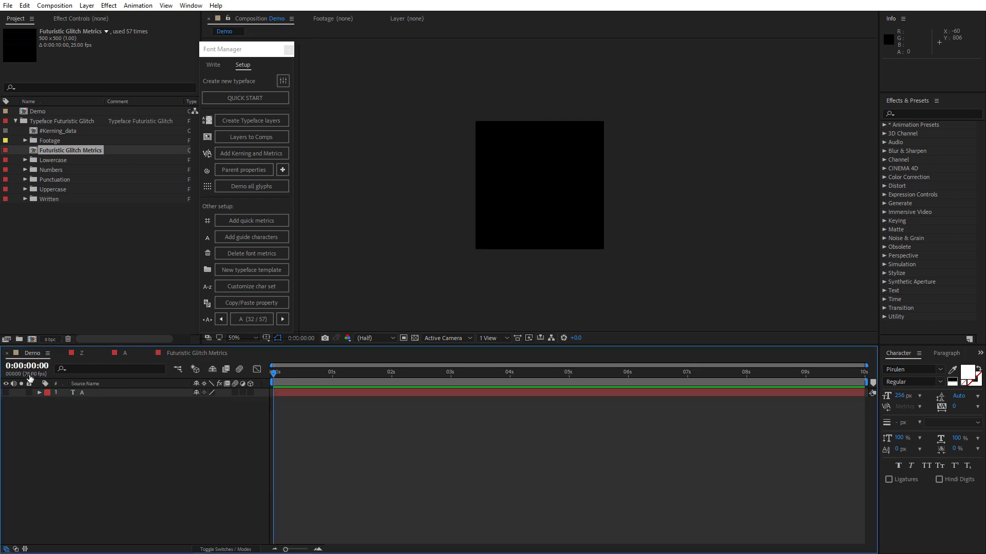
{"action": "left_click", "coordinate": [250, 185]}
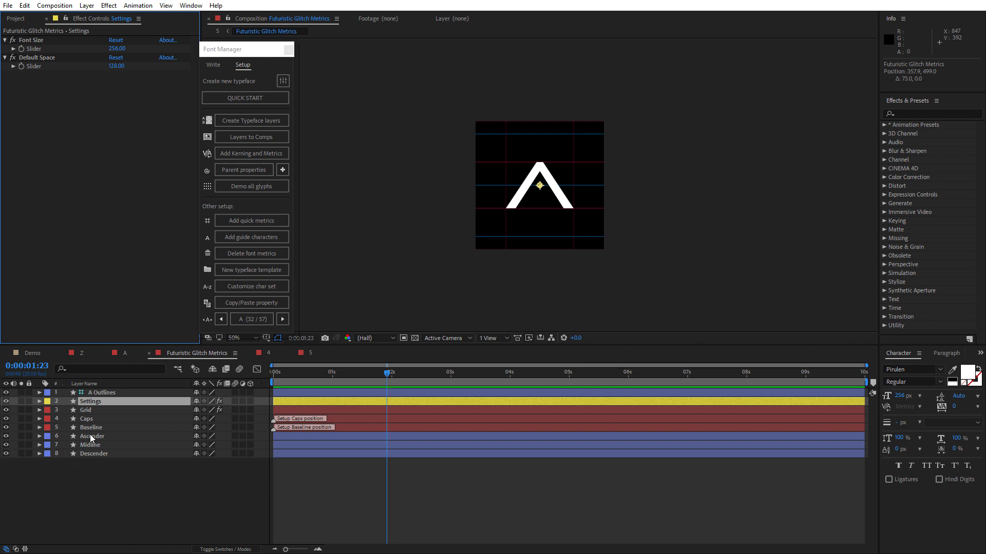
Check the Baseline layer, then confirm the Settings layer's Default Space 128 reports Good to go
{"action": "left_click", "coordinate": [90, 427]}
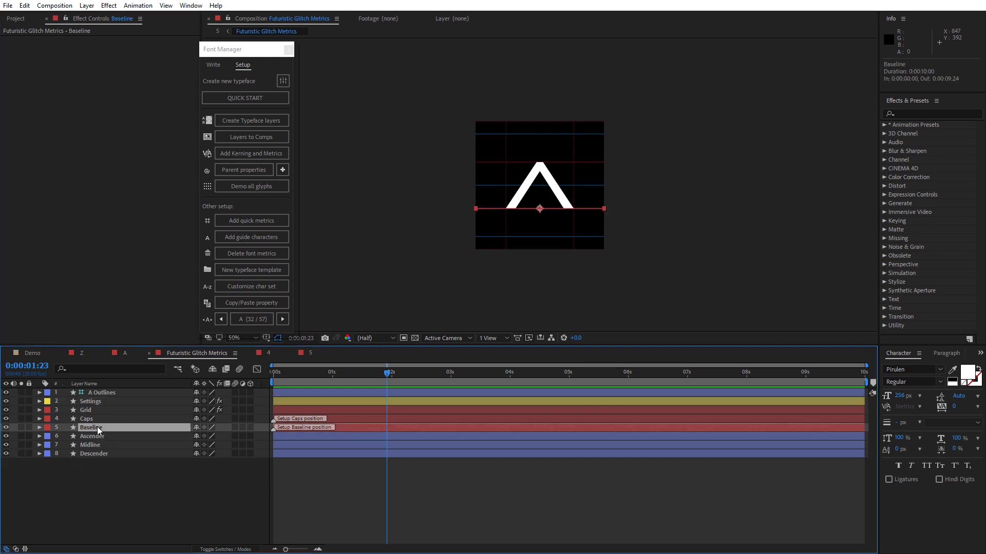
{"action": "left_click", "coordinate": [86, 419]}
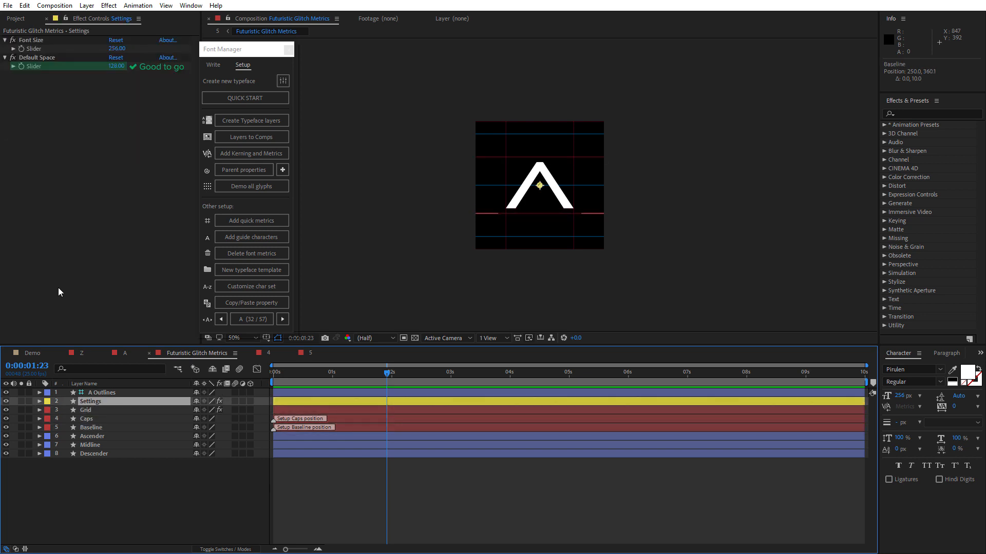
{"action": "left_click", "coordinate": [37, 57]}
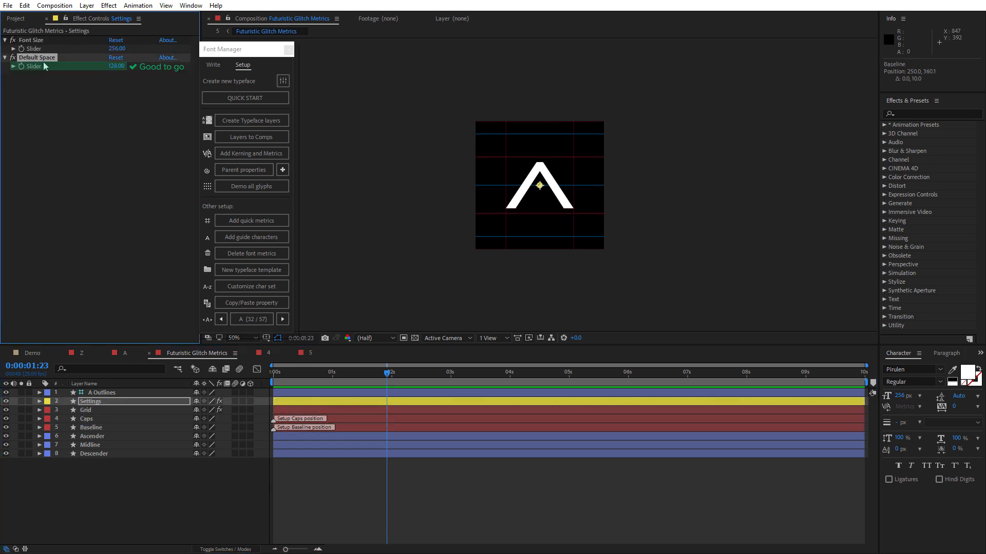